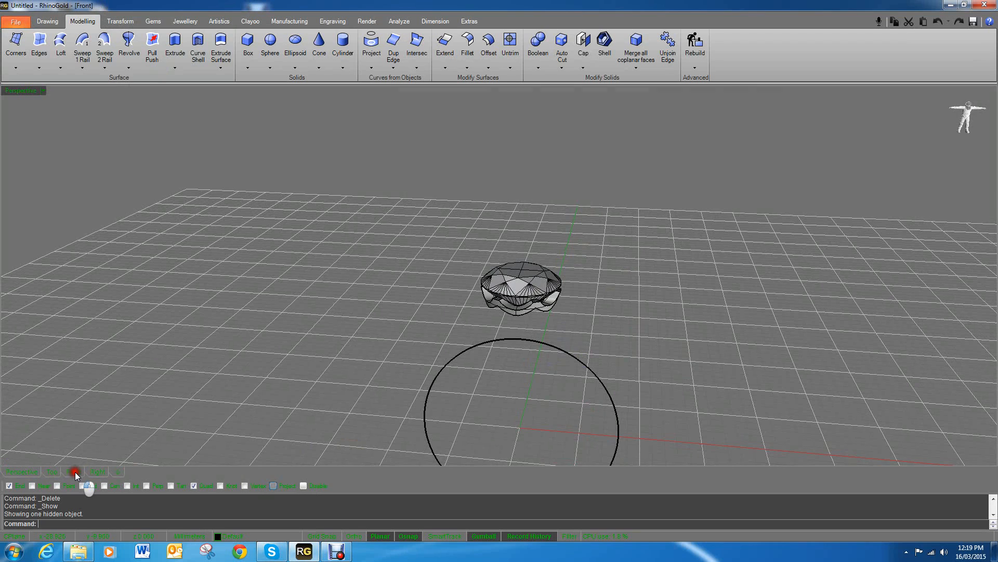
Show the diamond and bezel close up in Front view with the Drawing tools ready
{"action": "left_click", "coordinate": [73, 471]}
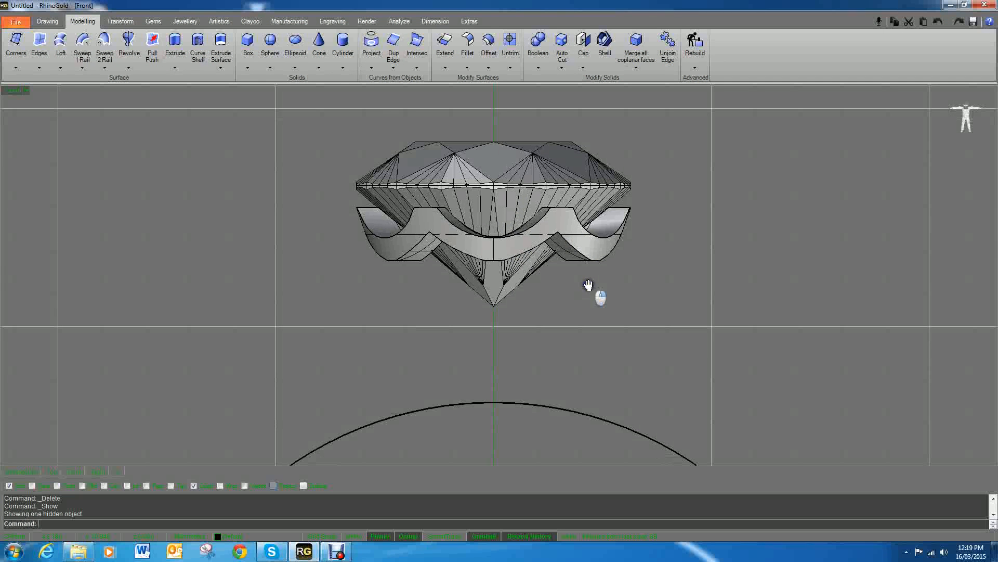
{"action": "left_click", "coordinate": [48, 21]}
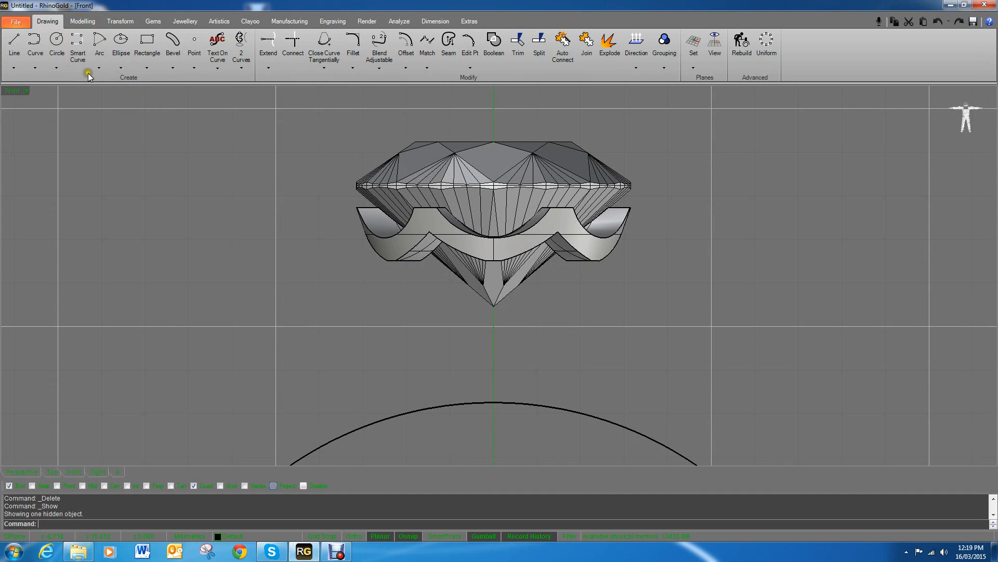
Draw a start-end-direction arc from the shank's top quadrant up past the bezel, then select it
{"action": "left_click", "coordinate": [98, 66]}
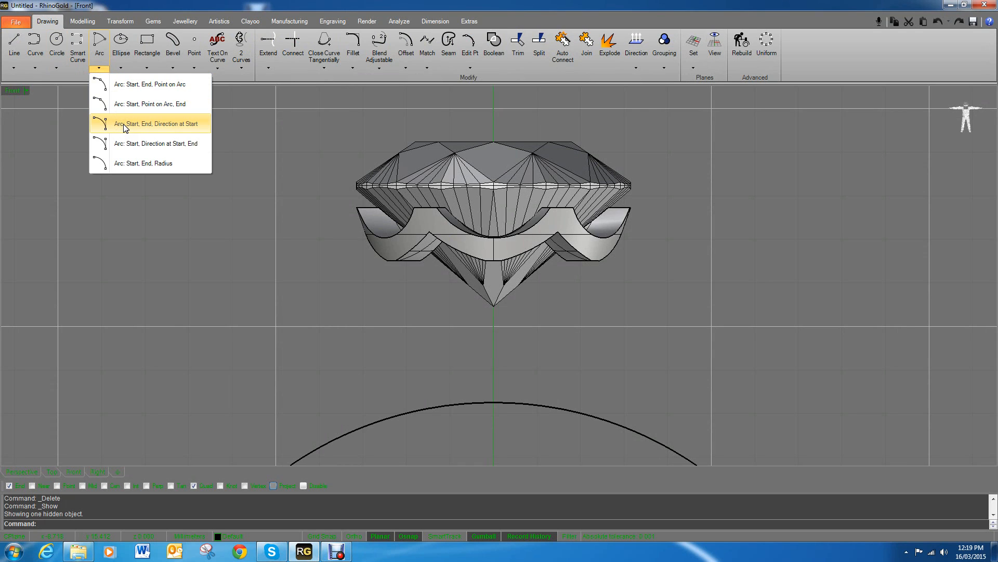
{"action": "left_click", "coordinate": [155, 123]}
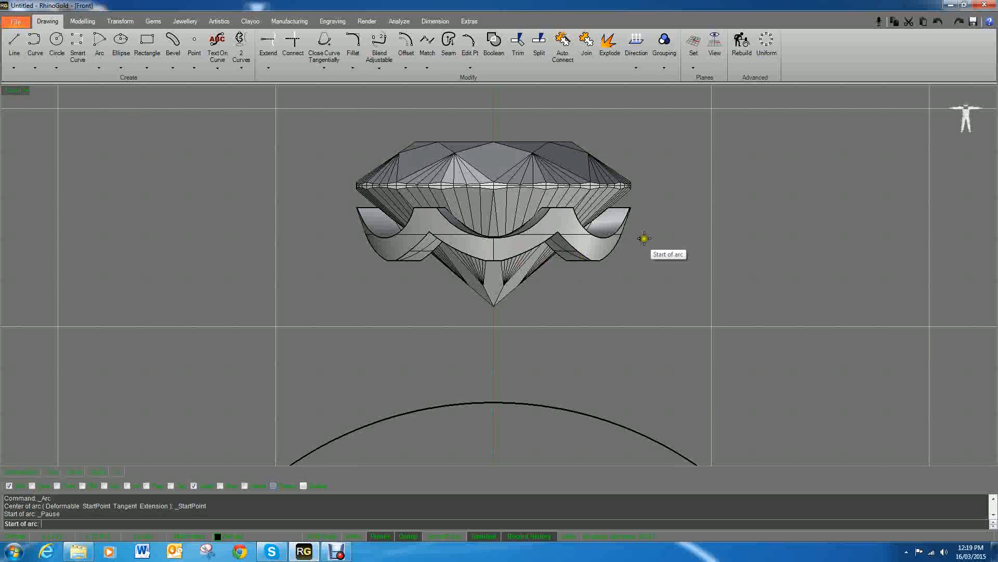
{"action": "mouse_move", "coordinate": [496, 399]}
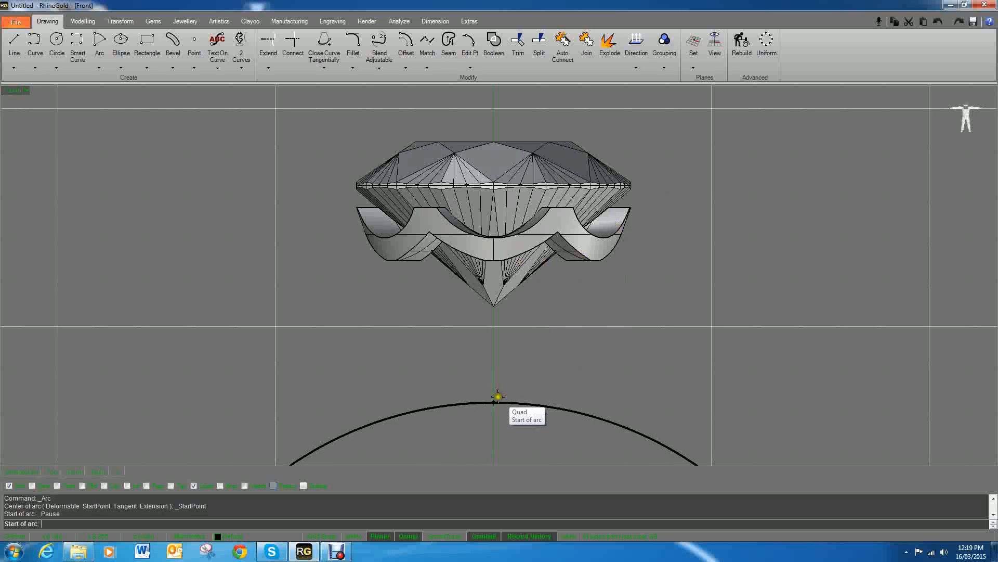
{"action": "left_click", "coordinate": [494, 397]}
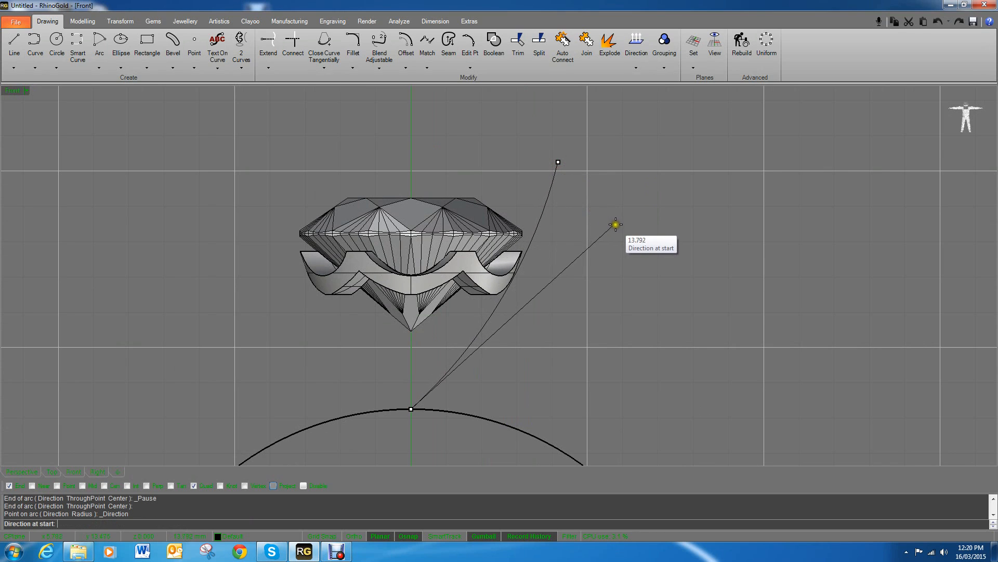
{"action": "mouse_move", "coordinate": [624, 227]}
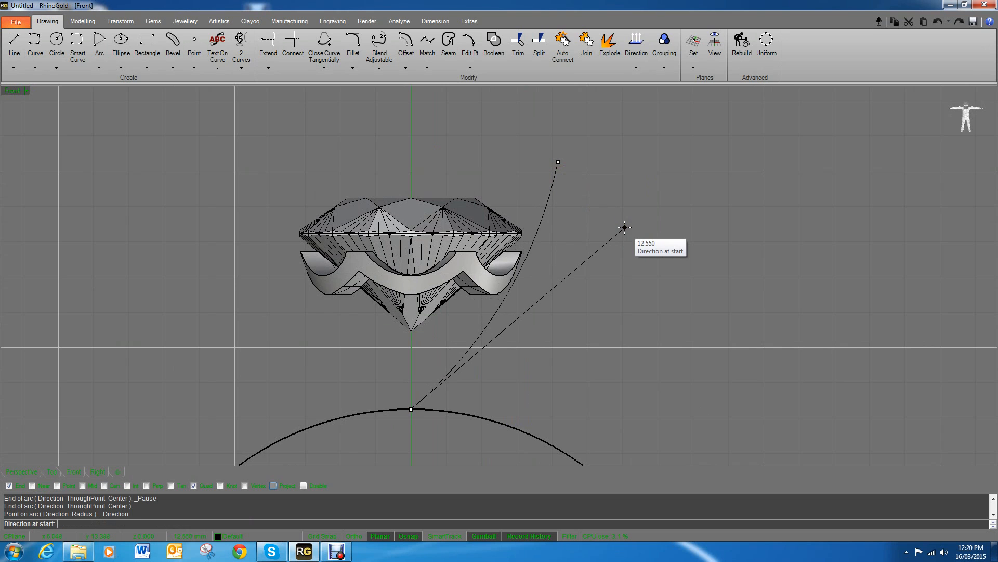
{"action": "left_click", "coordinate": [528, 253]}
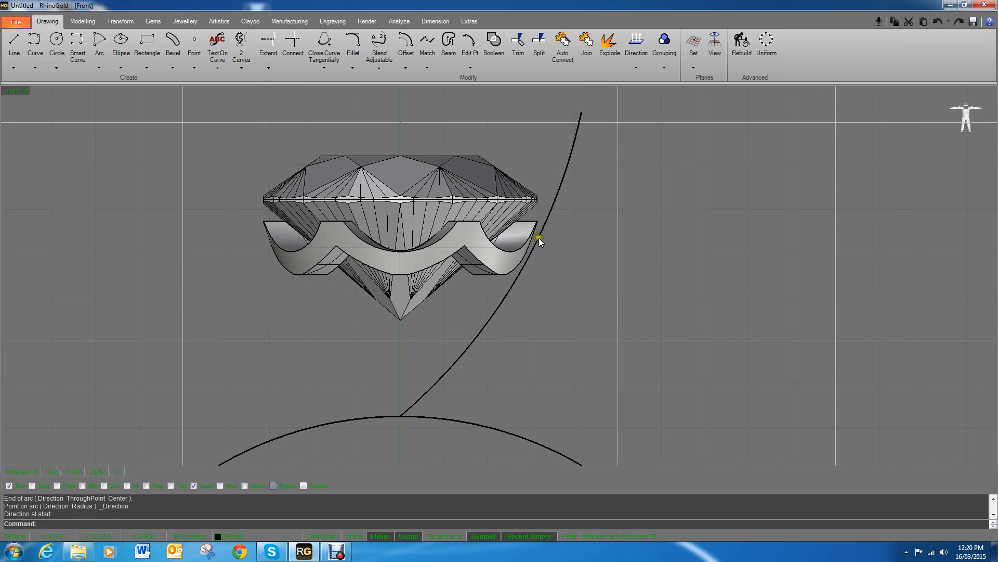
{"action": "mouse_move", "coordinate": [542, 236]}
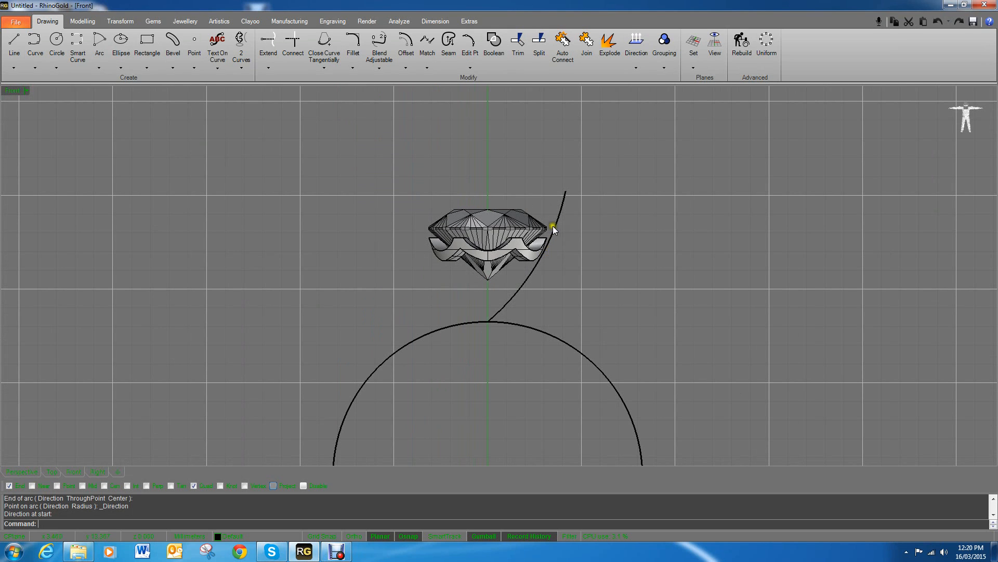
{"action": "left_click", "coordinate": [553, 227]}
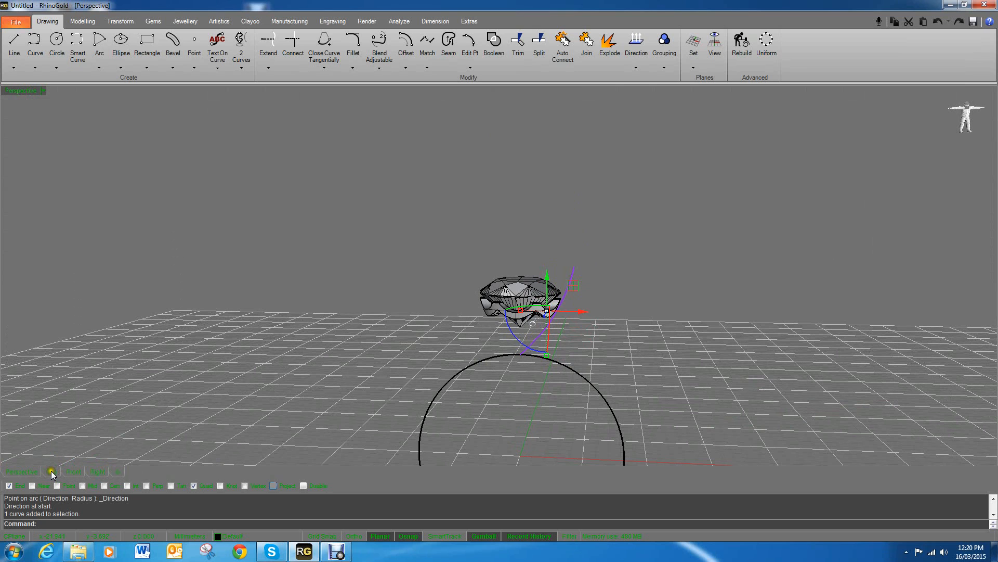
In Perspective, pipe the arc with a 0.4 radius to form the first tapered claw
{"action": "left_click", "coordinate": [83, 20]}
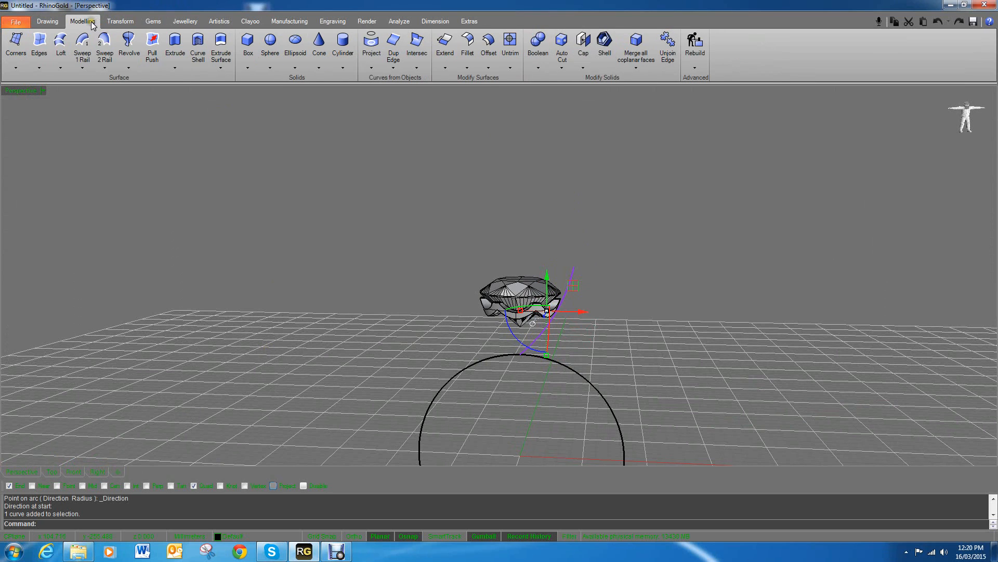
{"action": "left_click", "coordinate": [343, 66]}
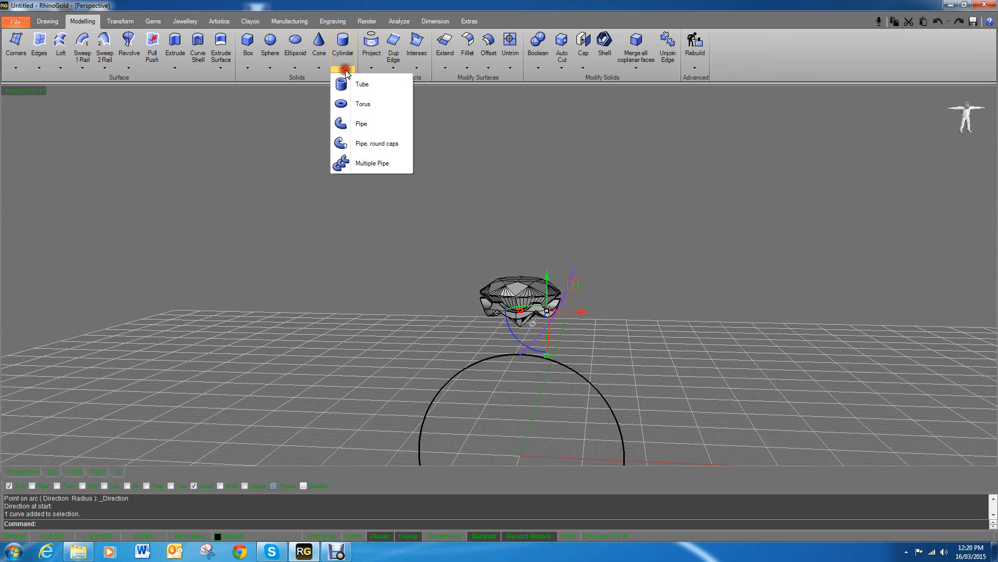
{"action": "left_click", "coordinate": [361, 123]}
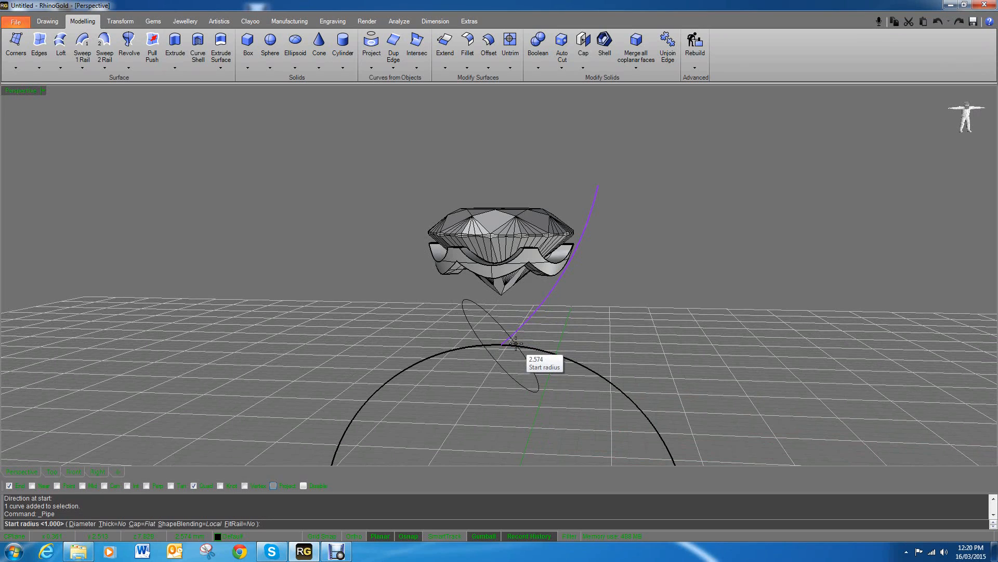
{"action": "type", "text": ".4"}
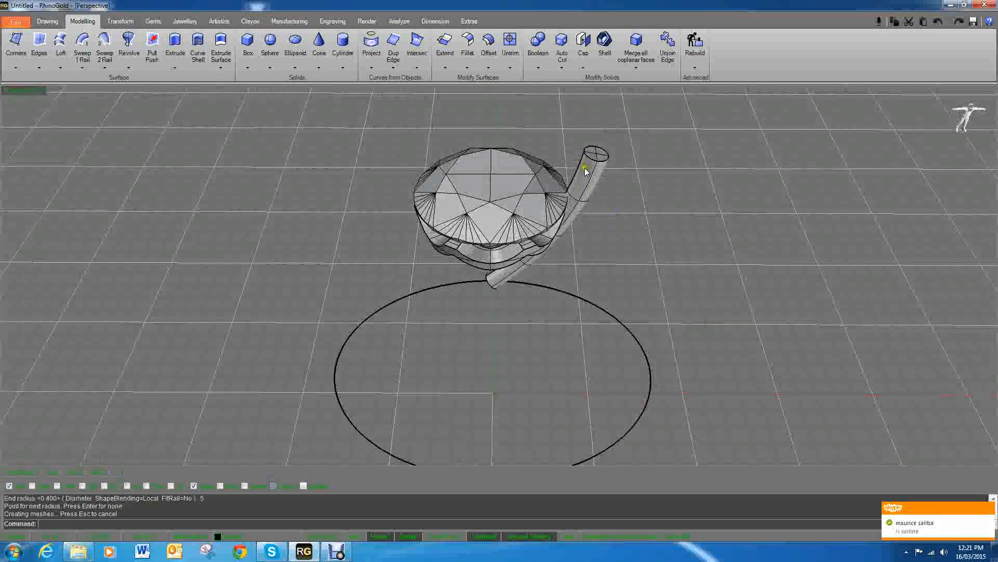
{"action": "left_click", "coordinate": [576, 223]}
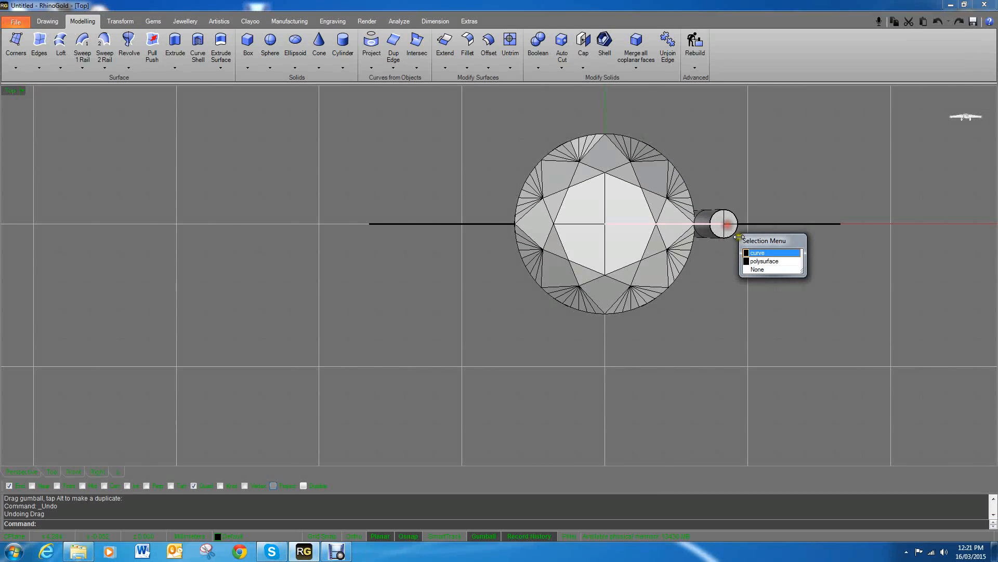
Polar-array the claw and its guide curve into 6 copies over 360°, then orbit to inspect
{"action": "left_click", "coordinate": [757, 253]}
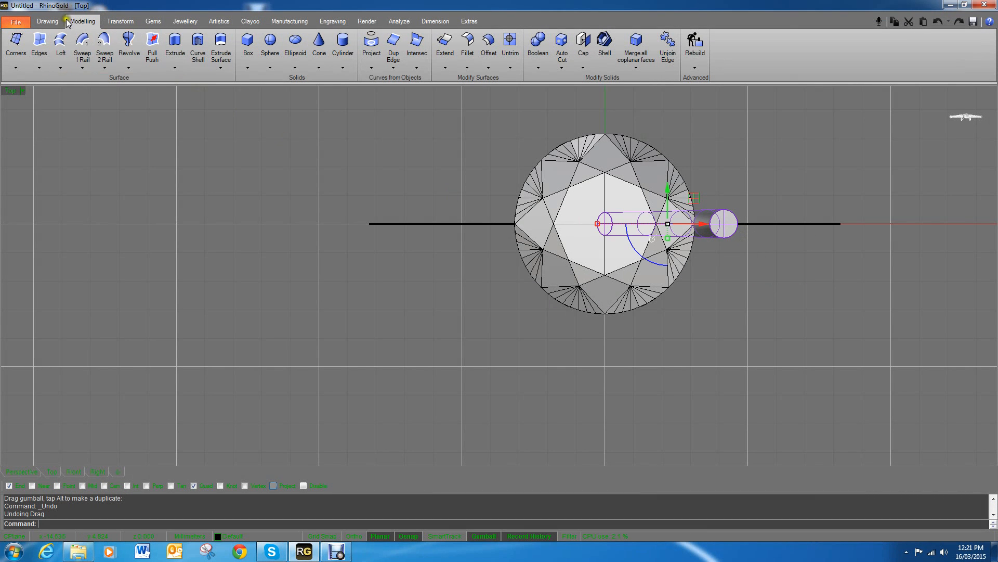
{"action": "left_click", "coordinate": [119, 21]}
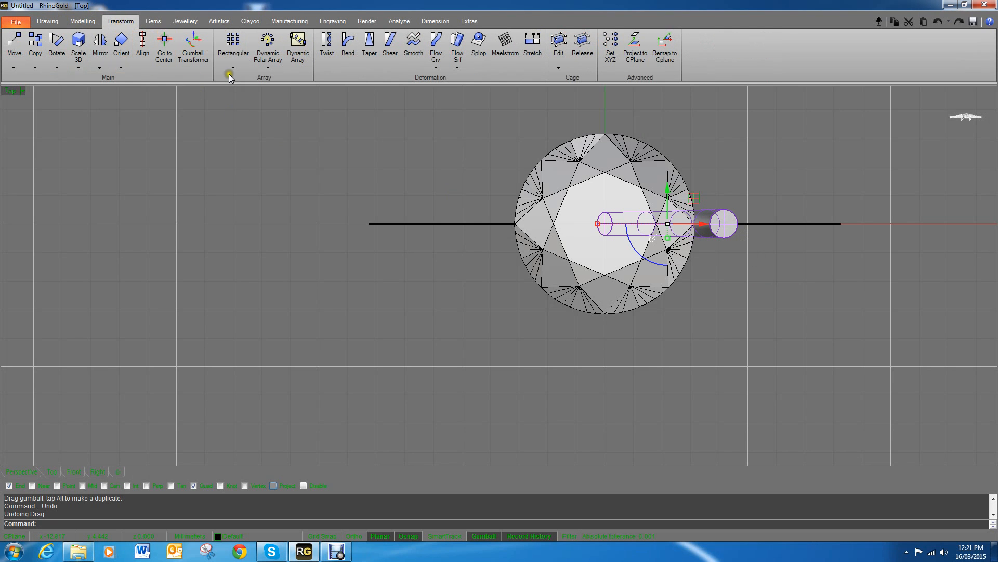
{"action": "left_click", "coordinate": [267, 47]}
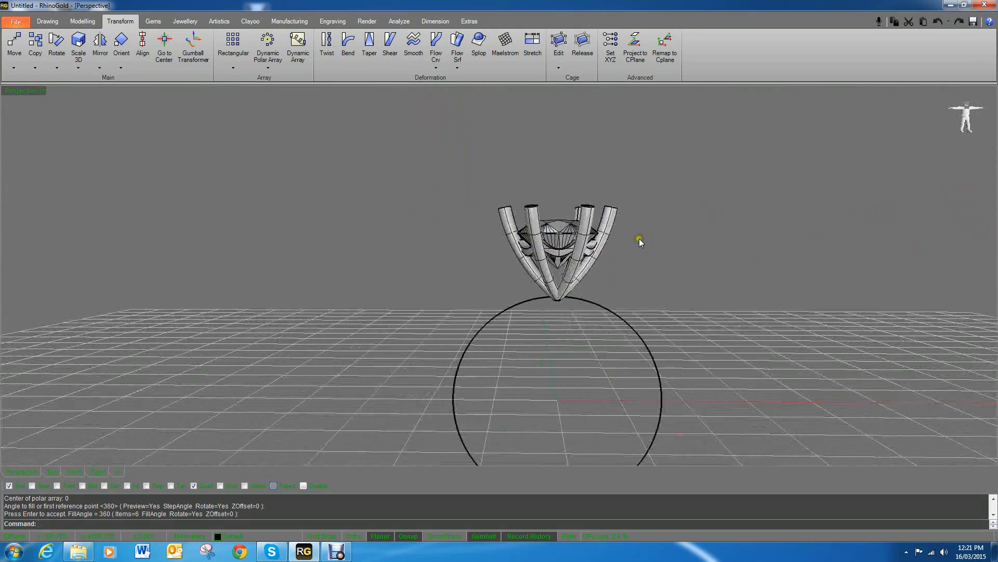
{"action": "left_click_drag", "start_coordinate": [640, 242], "coordinate": [499, 263]}
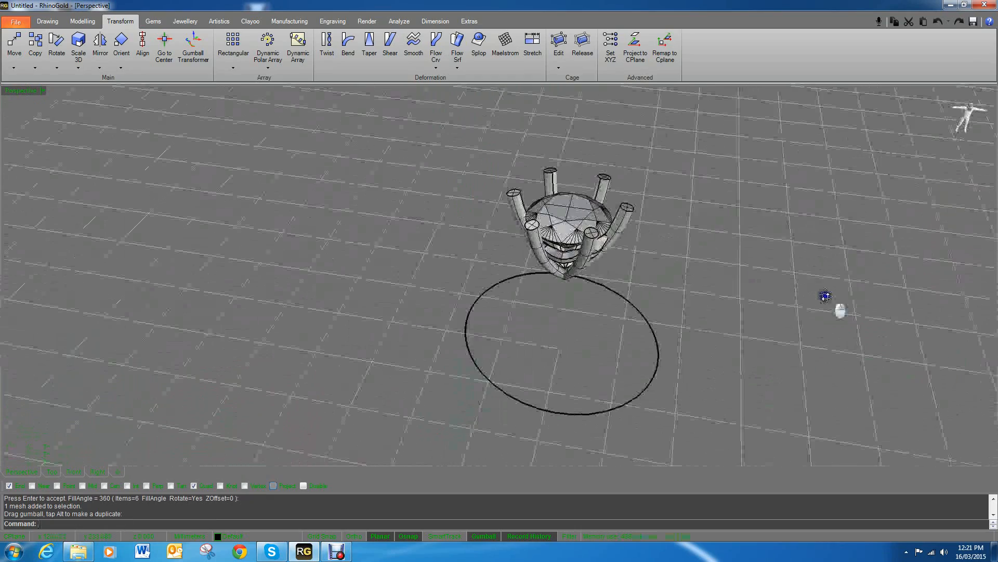
{"action": "left_click_drag", "start_coordinate": [825, 295], "coordinate": [666, 247]}
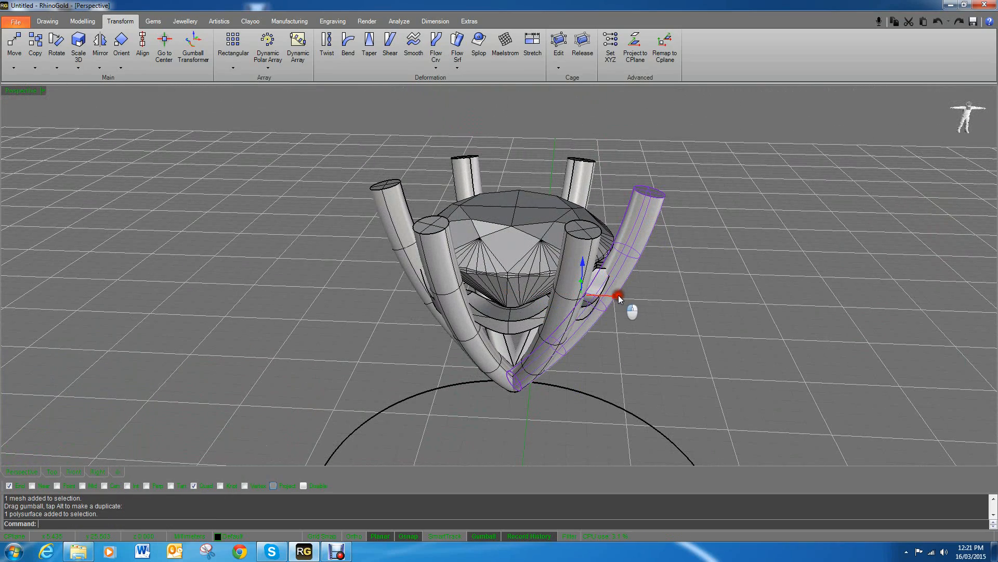
{"action": "left_click_drag", "start_coordinate": [618, 296], "coordinate": [635, 300]}
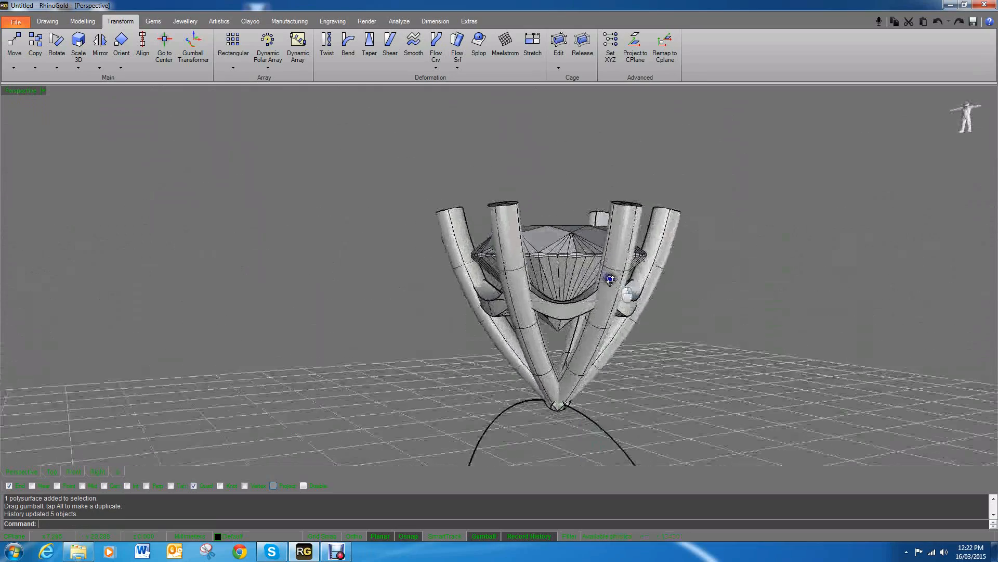
{"action": "left_click_drag", "start_coordinate": [607, 279], "coordinate": [675, 256]}
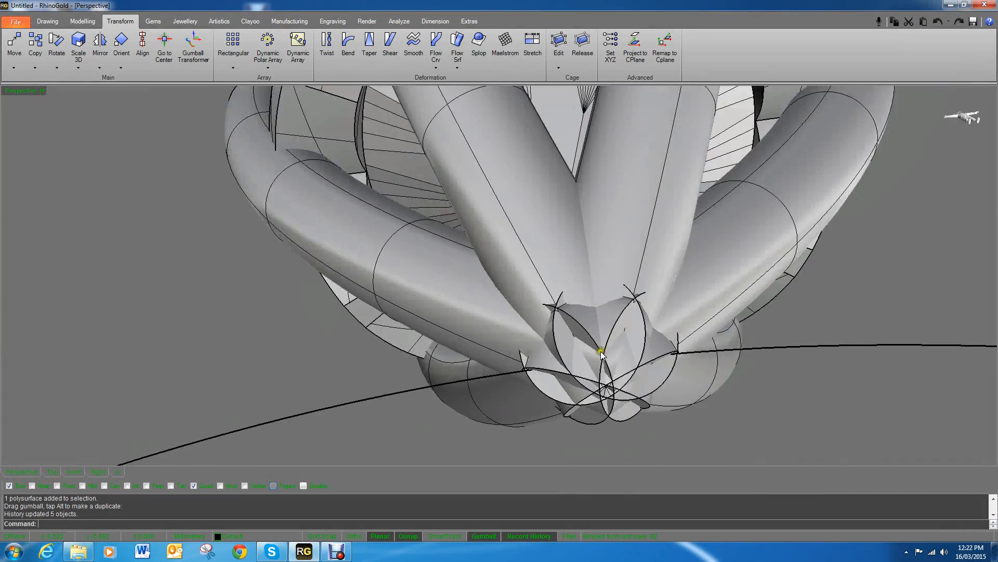
{"action": "left_click_drag", "start_coordinate": [601, 353], "coordinate": [579, 389]}
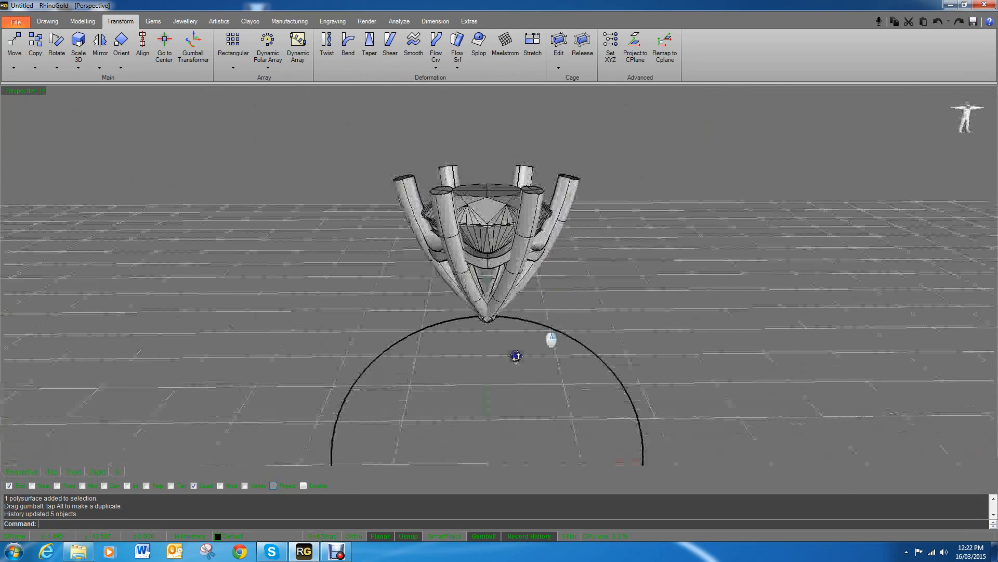
{"action": "left_click_drag", "start_coordinate": [516, 355], "coordinate": [525, 382]}
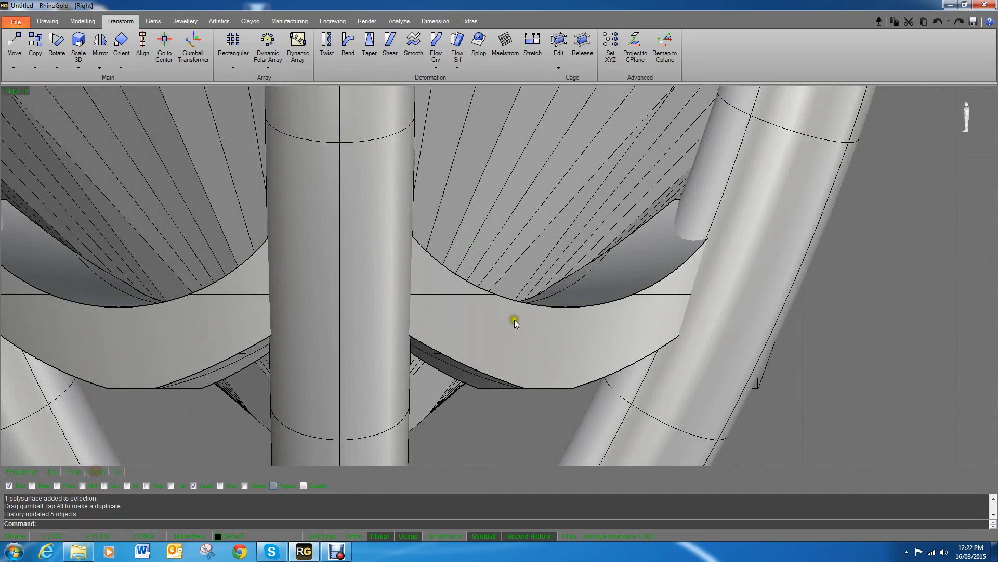
Draw a two-corner cutting plane where the claws meet and polar-array it into 3 copies
{"action": "scroll", "scroll_direction": "down", "scroll_amount": 3}
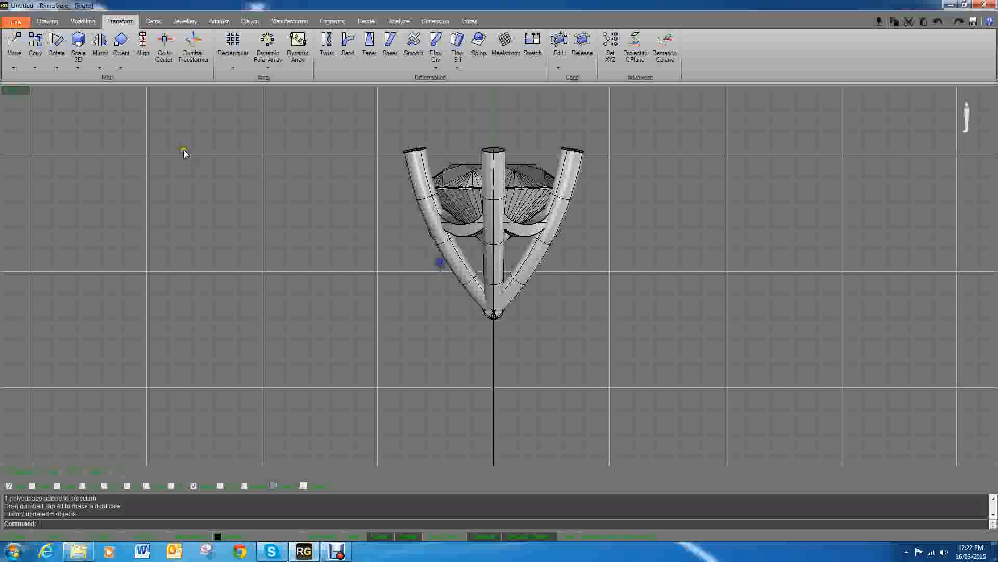
{"action": "left_click", "coordinate": [82, 21]}
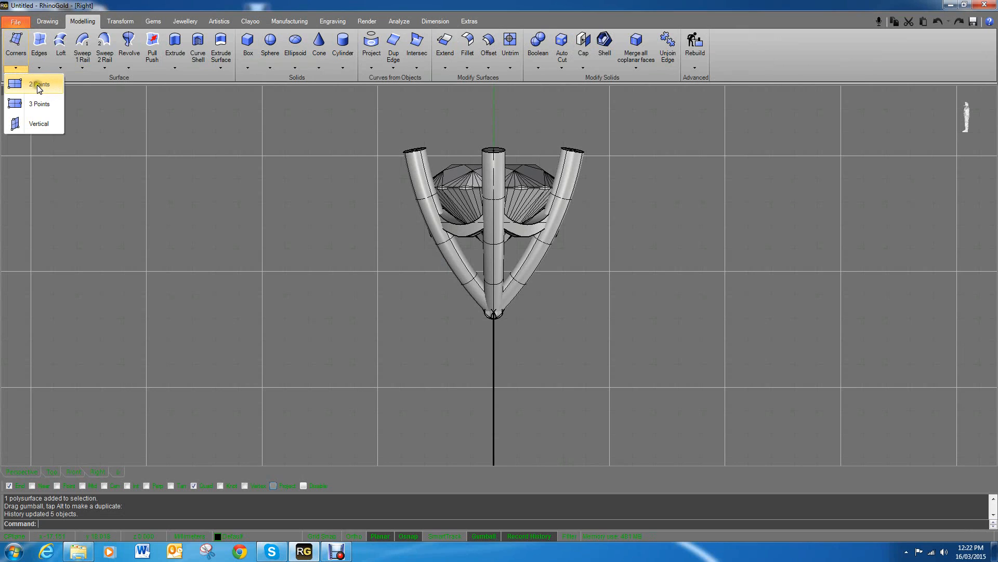
{"action": "left_click", "coordinate": [39, 85]}
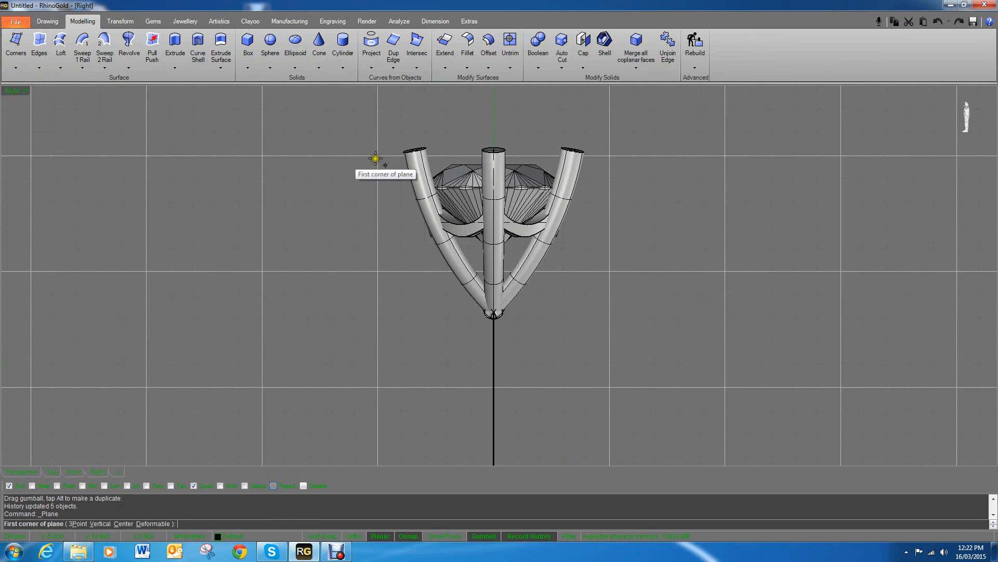
{"action": "mouse_move", "coordinate": [396, 250]}
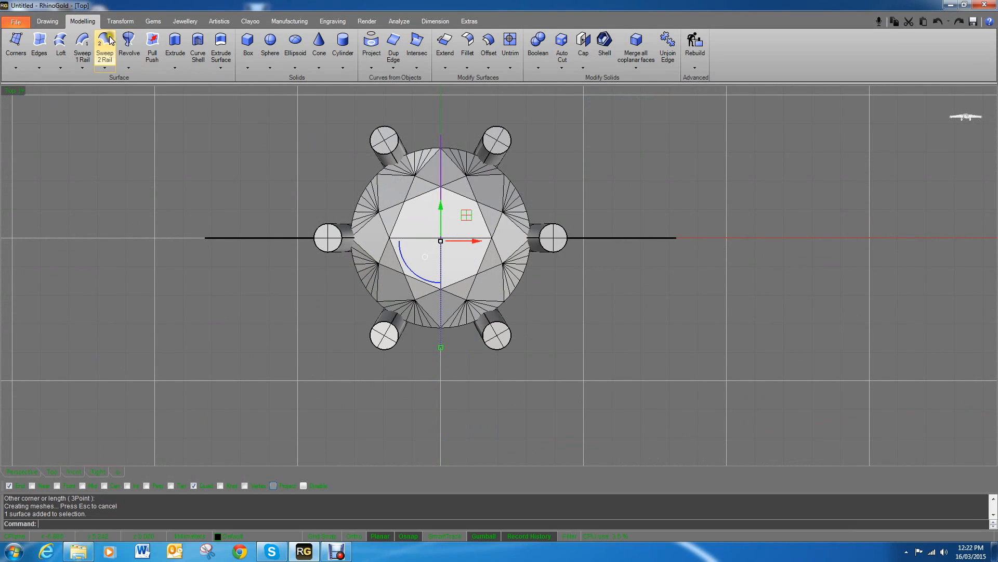
{"action": "left_click", "coordinate": [119, 21]}
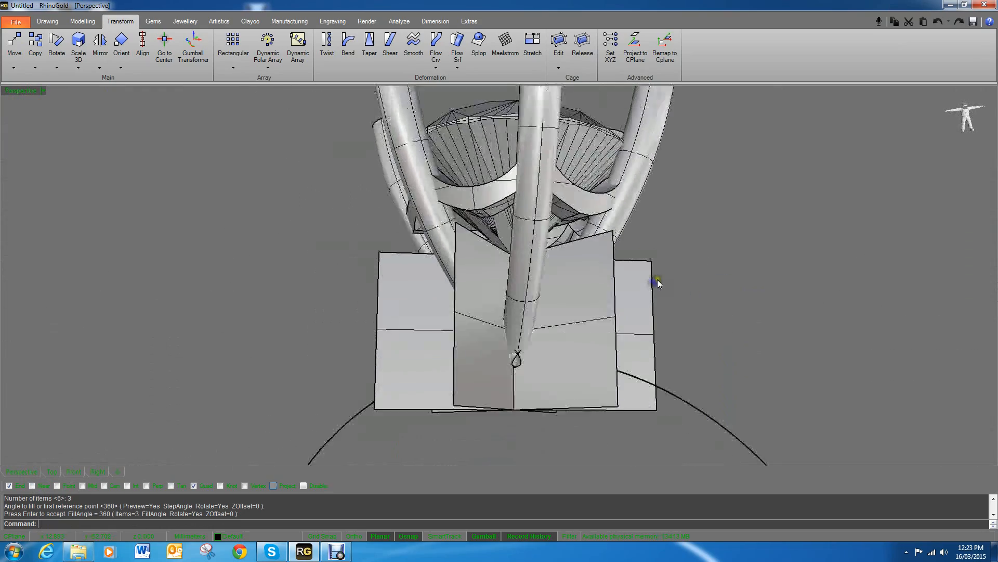
Split the claws with the three planes, then delete the planes and lower claw pieces
{"action": "left_click", "coordinate": [47, 21]}
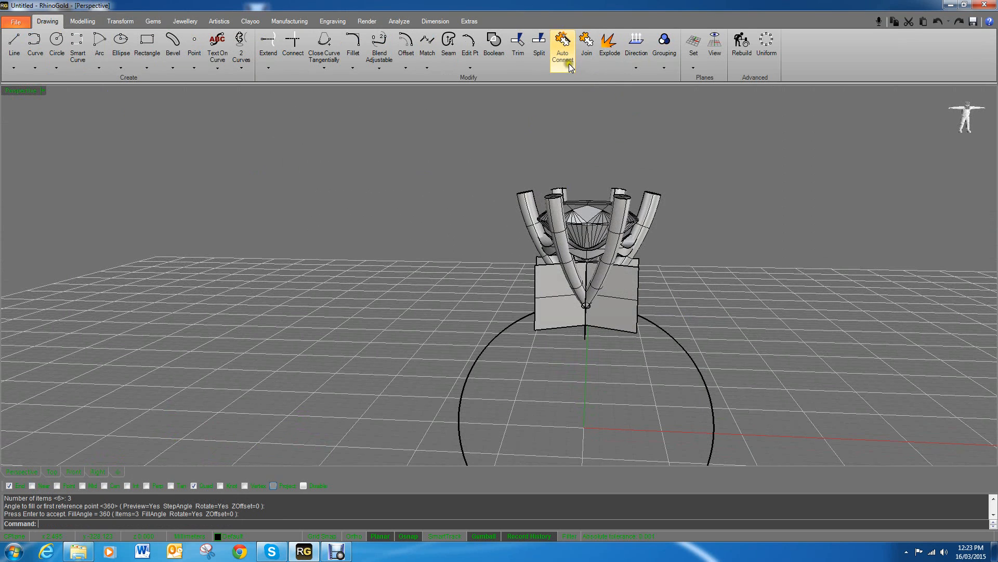
{"action": "left_click", "coordinate": [517, 45]}
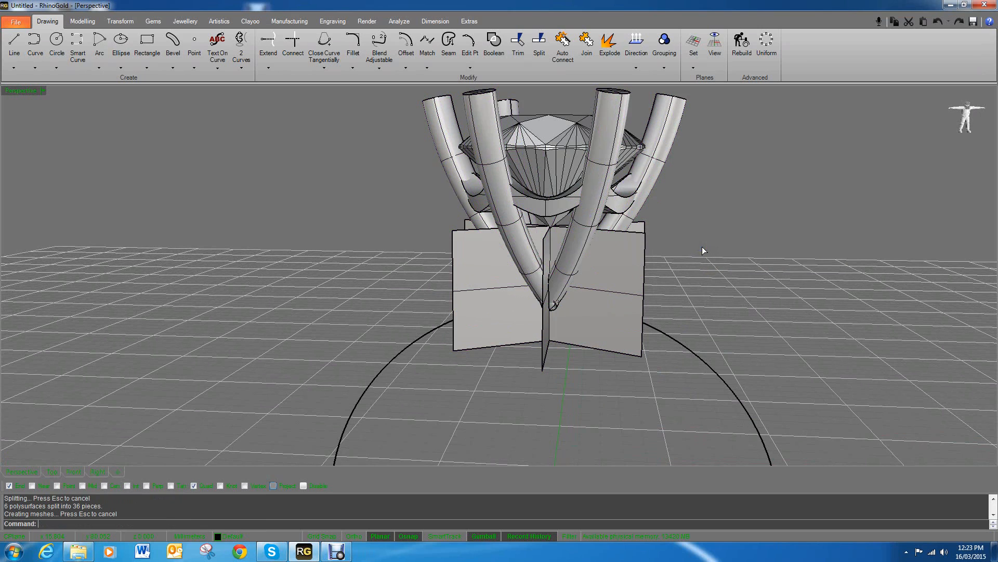
{"action": "left_click_drag", "start_coordinate": [704, 250], "coordinate": [544, 366]}
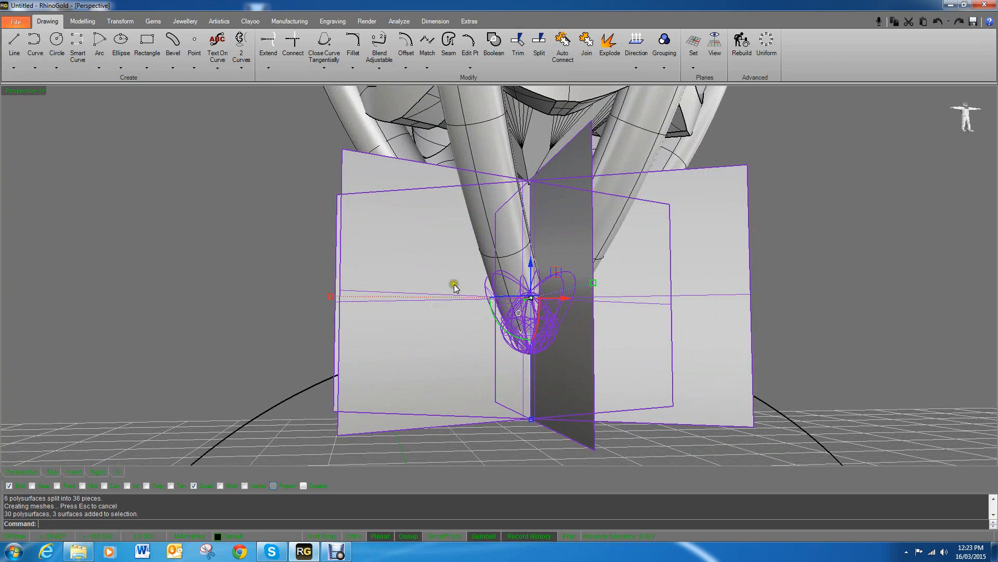
{"action": "key", "text": "Delete"}
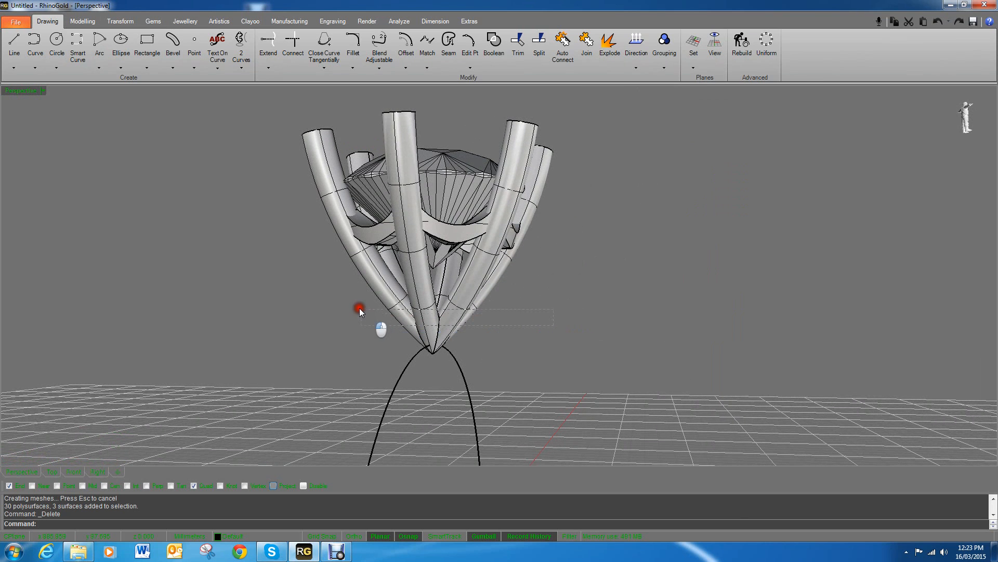
Join the six trimmed claw pieces into one solid and orbit to view them from the side
{"action": "left_click", "coordinate": [586, 45]}
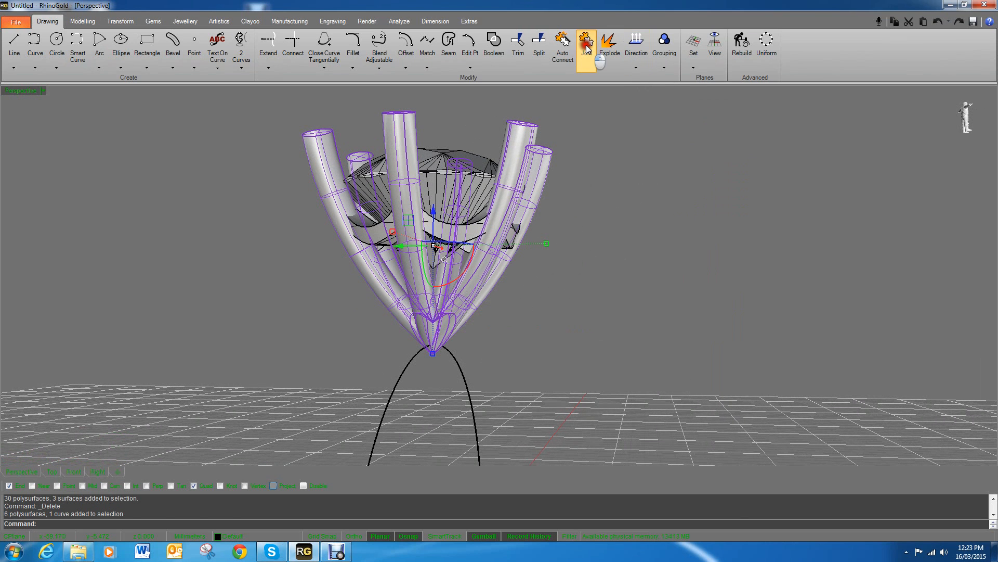
{"action": "left_click", "coordinate": [585, 39]}
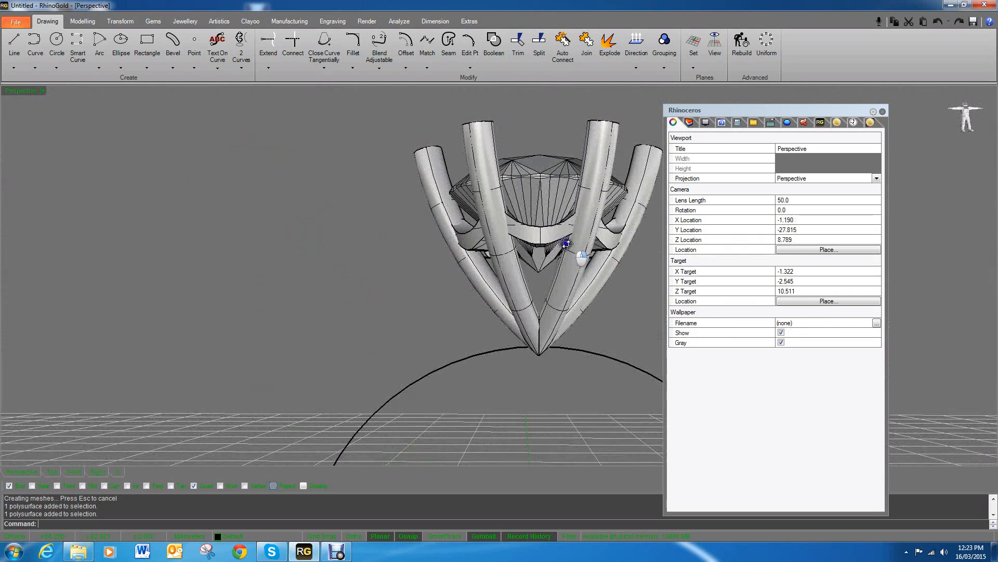
{"action": "left_click", "coordinate": [538, 248]}
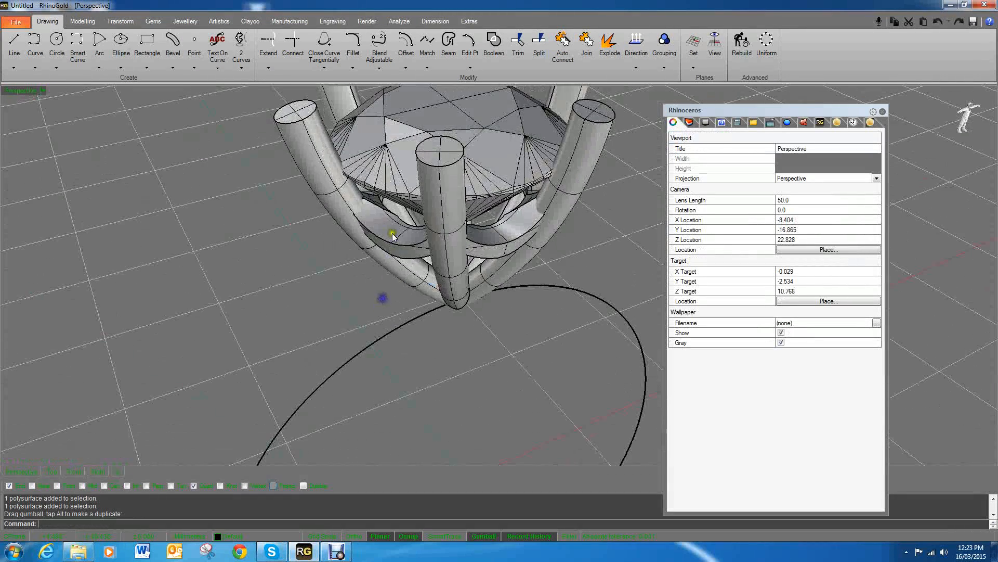
{"action": "left_click_drag", "start_coordinate": [391, 235], "coordinate": [506, 213]}
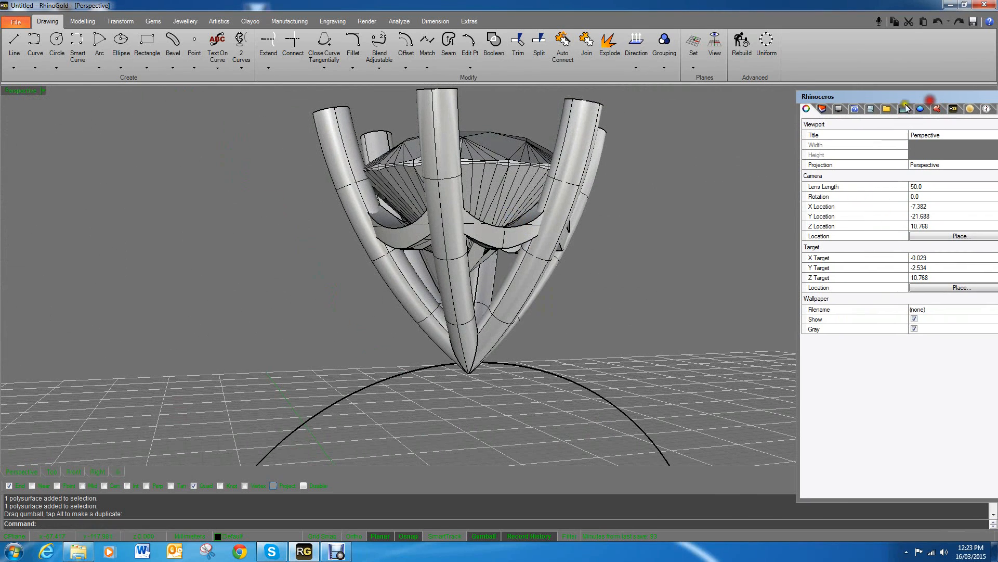
Boolean-union the six claws with the bezel into a single prong setting
{"action": "left_click", "coordinate": [82, 21]}
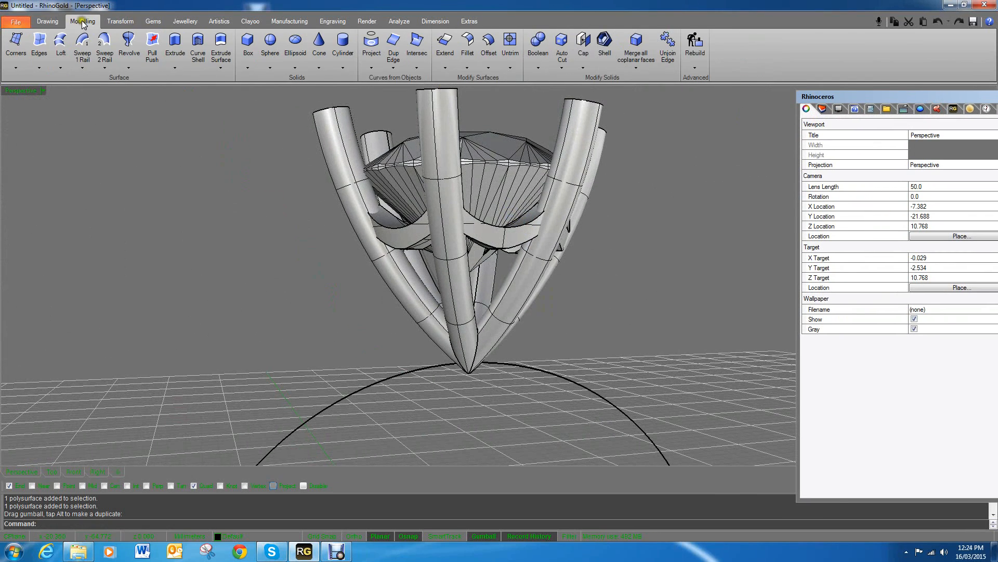
{"action": "left_click", "coordinate": [47, 21]}
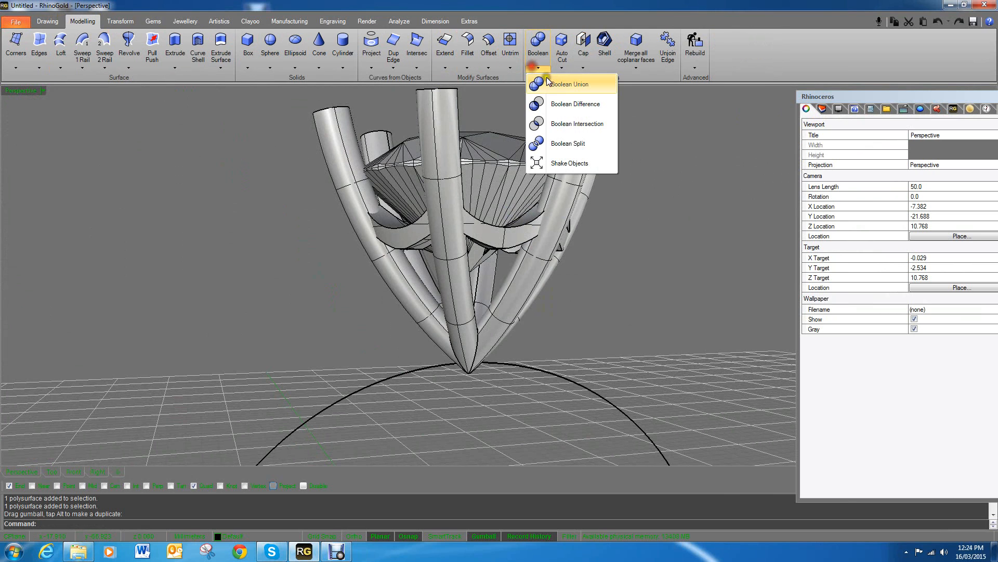
{"action": "left_click", "coordinate": [571, 83]}
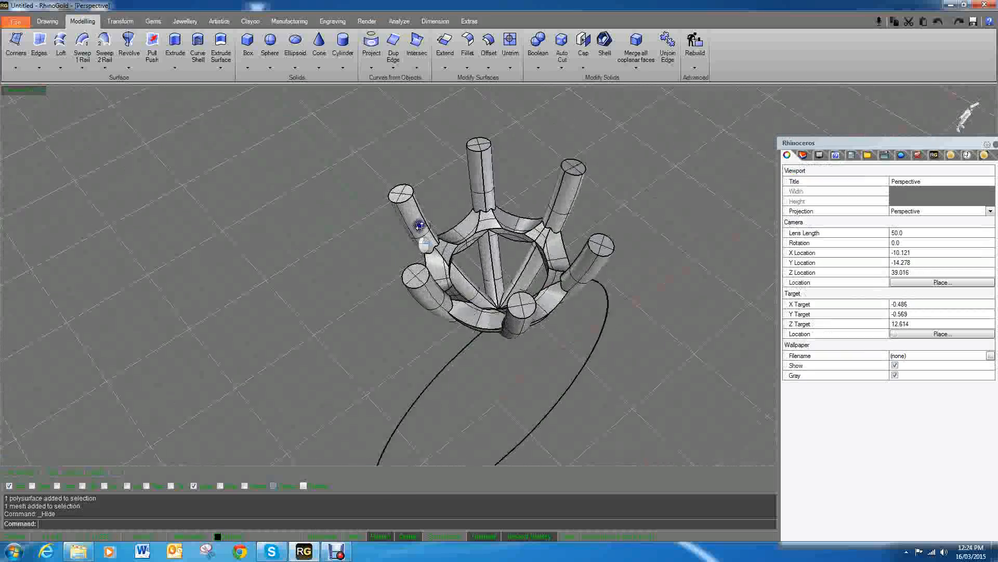
{"action": "left_click_drag", "start_coordinate": [417, 226], "coordinate": [340, 148]}
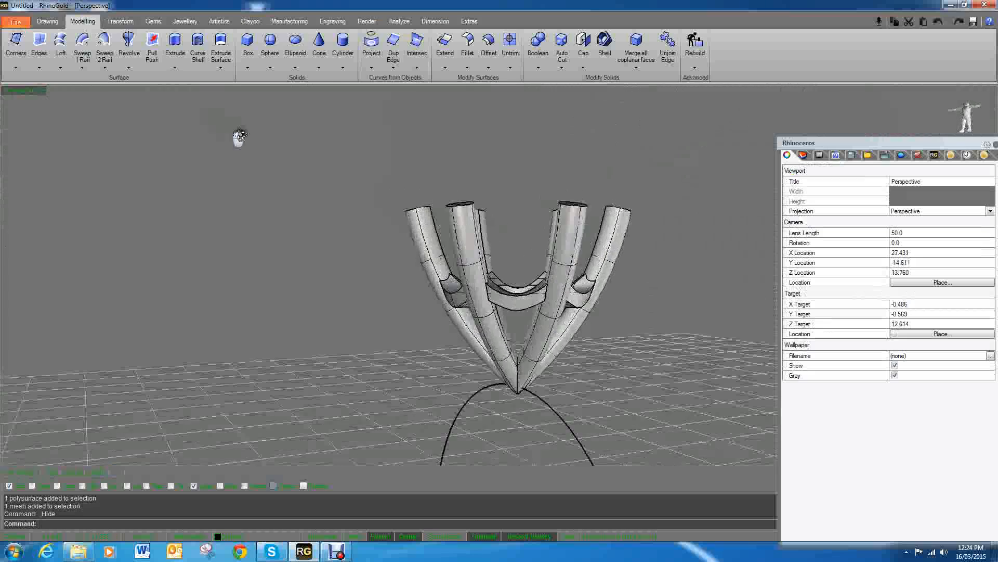
{"action": "left_click_drag", "start_coordinate": [241, 136], "coordinate": [357, 128]}
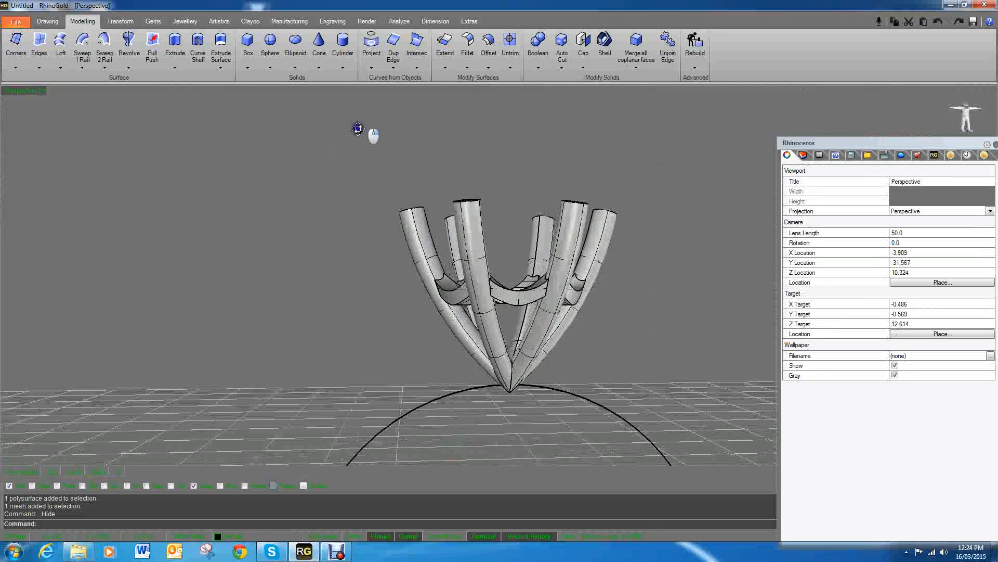